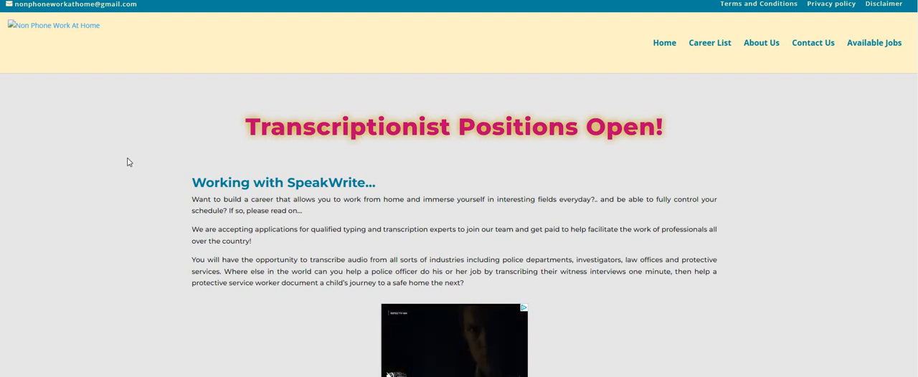
scroll("down", 3)
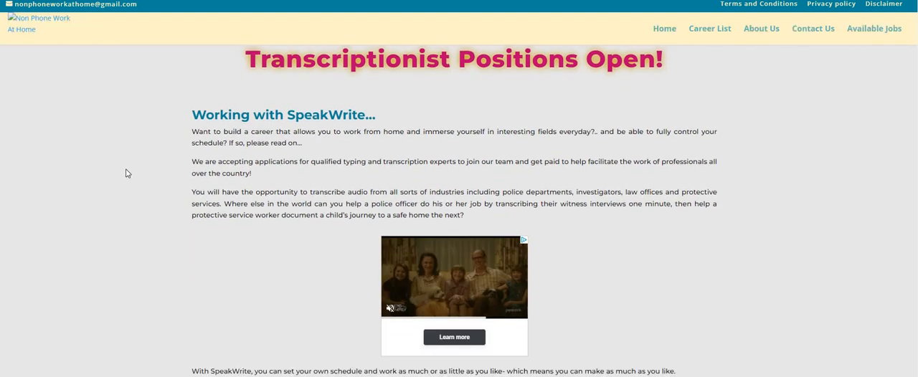
scroll("down", 3)
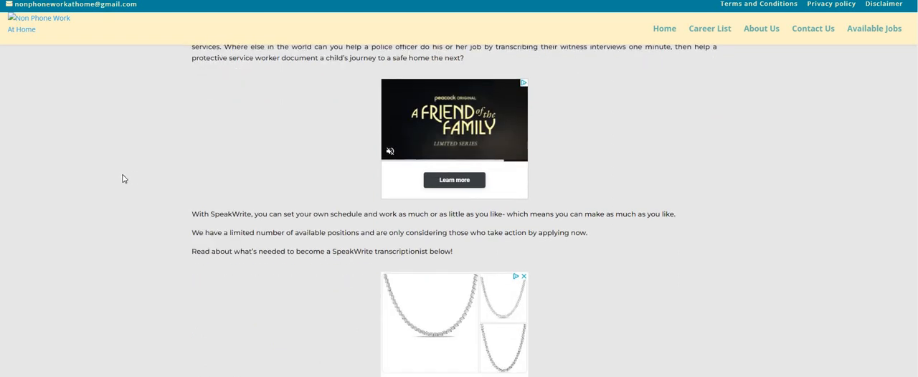
scroll("down", 3)
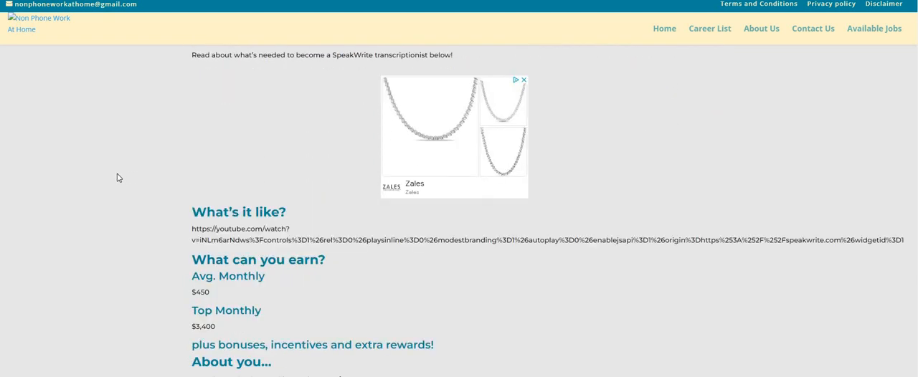
scroll("down", 3)
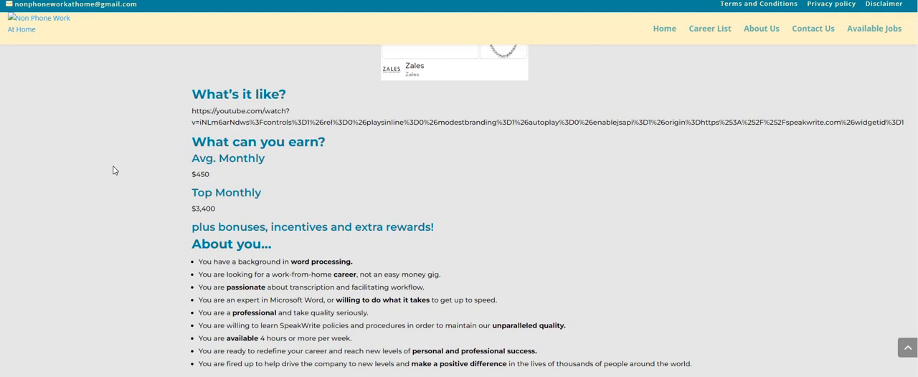
scroll("down", 3)
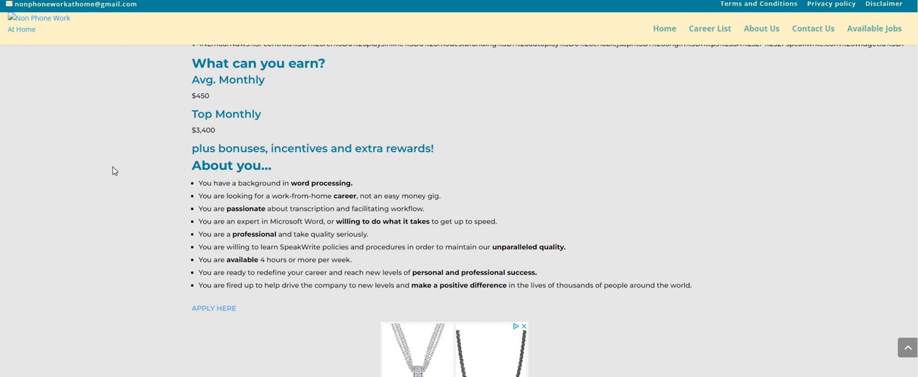
mouse_move(82, 198)
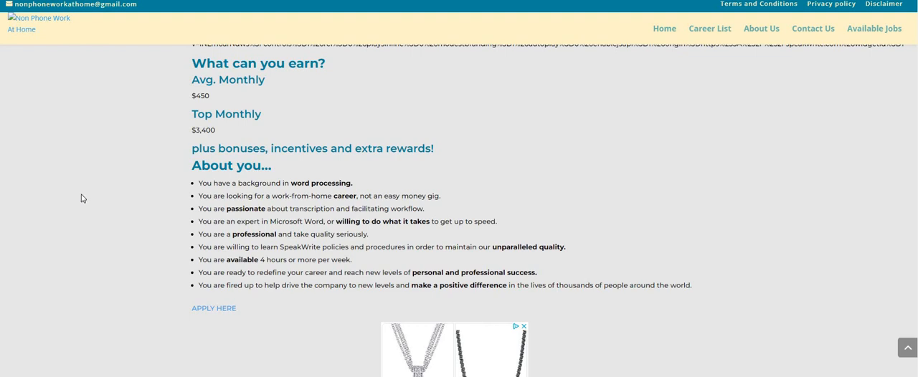